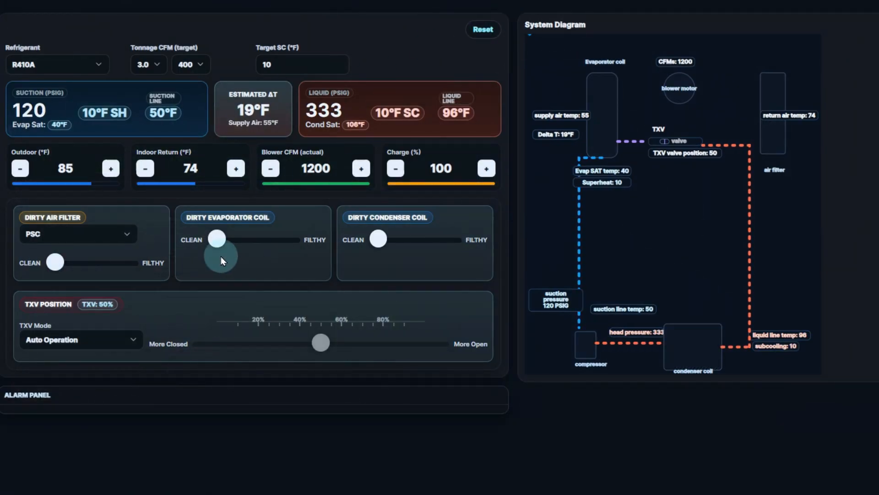
Clog the air filter almost completely and dirty the condenser coil, watching readings and alarms
left_click_drag(55, 261, 68, 262)
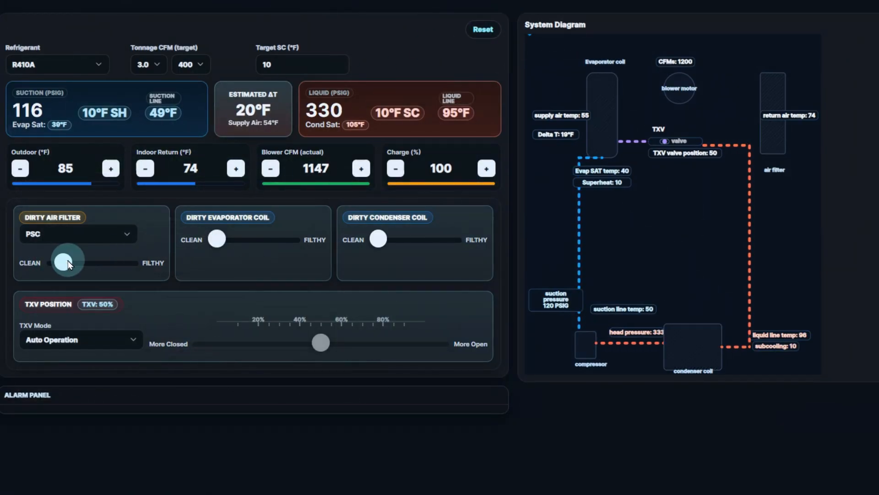
left_click_drag(67, 262, 126, 264)
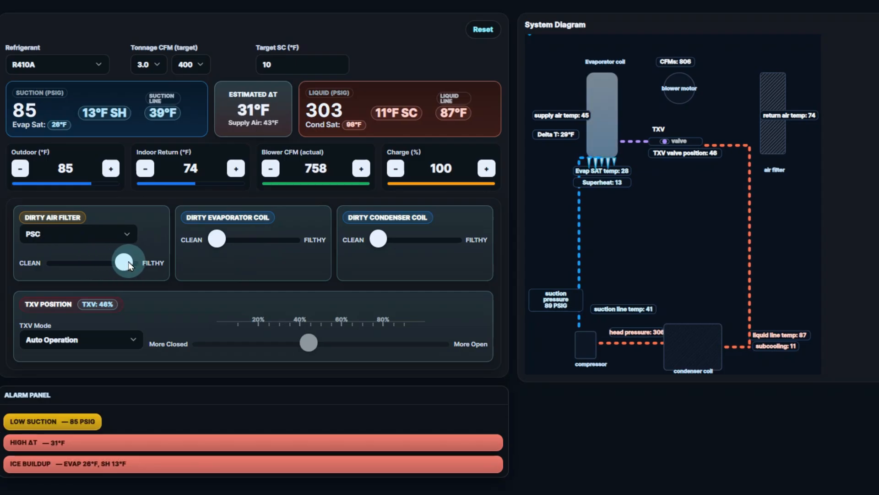
left_click_drag(217, 238, 243, 238)
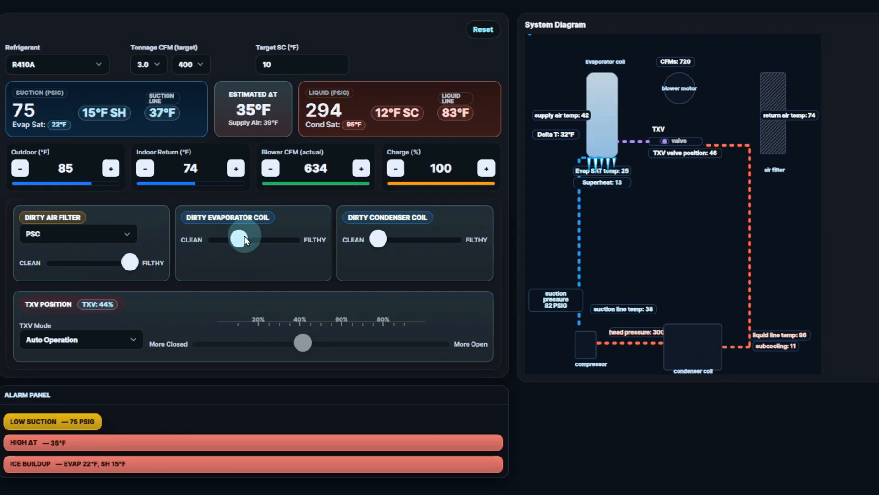
left_click(270, 168)
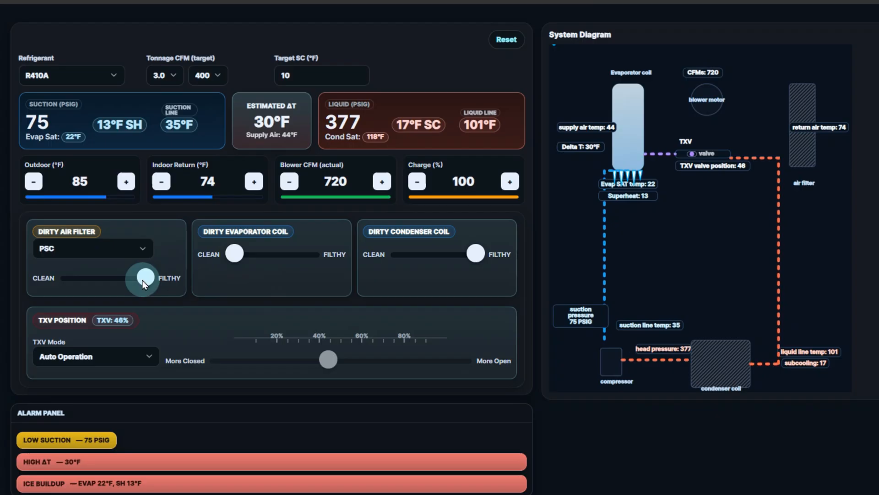
Return the air filter and condenser coil to Clean, restoring 120/333 PSIG with no alarms
left_click_drag(142, 277, 68, 277)
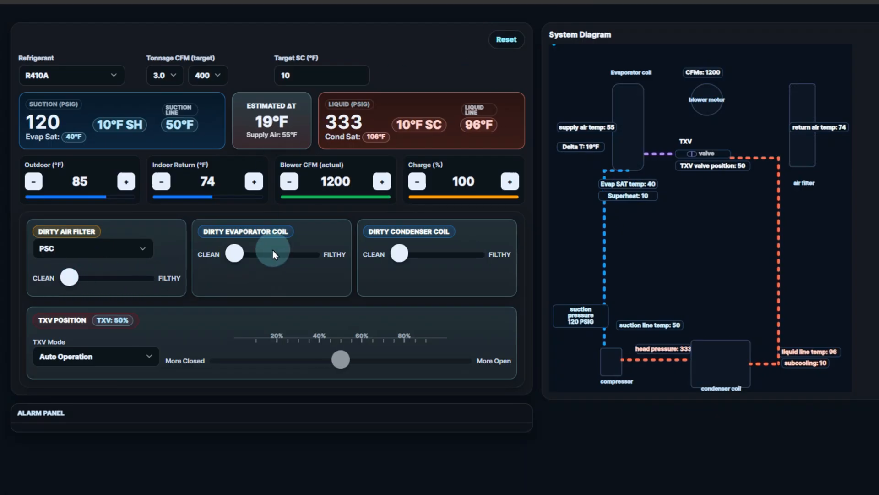
left_click_drag(69, 275, 83, 278)
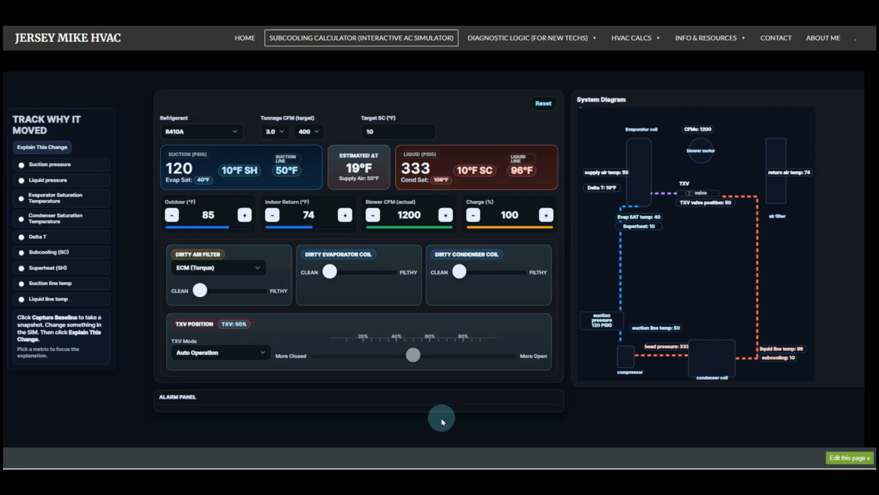
scroll("down", 3)
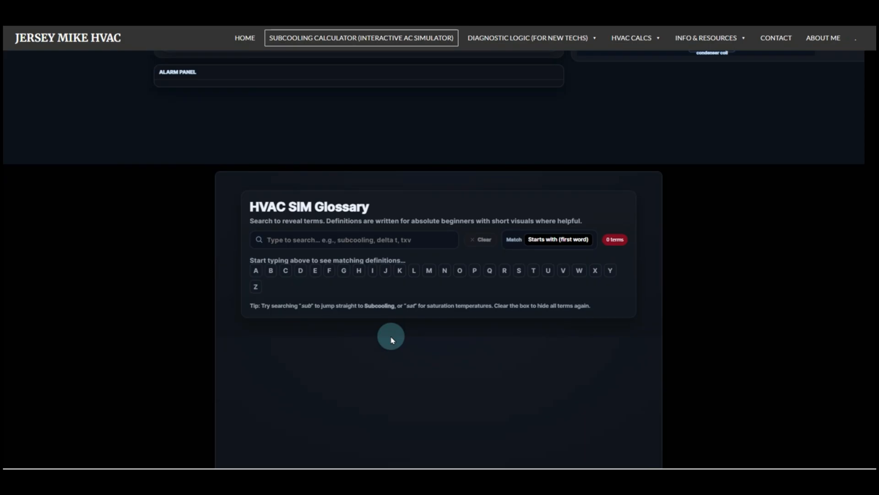
left_click(353, 239)
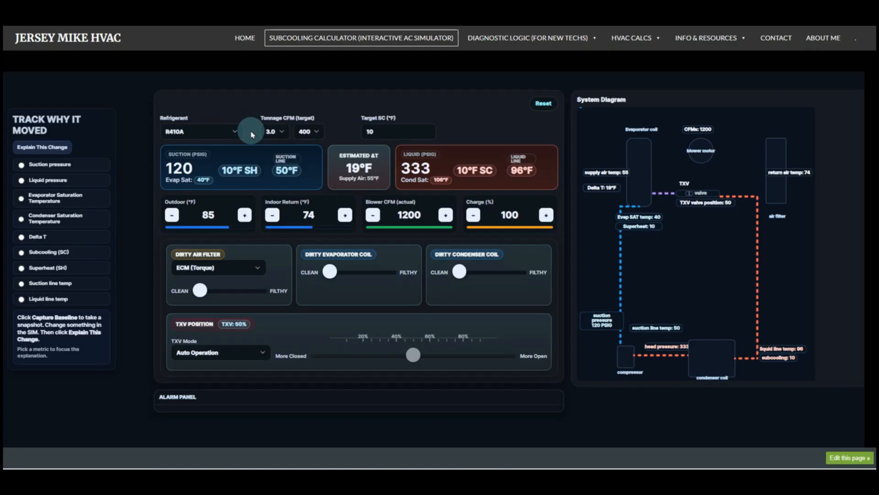
mouse_move(317, 124)
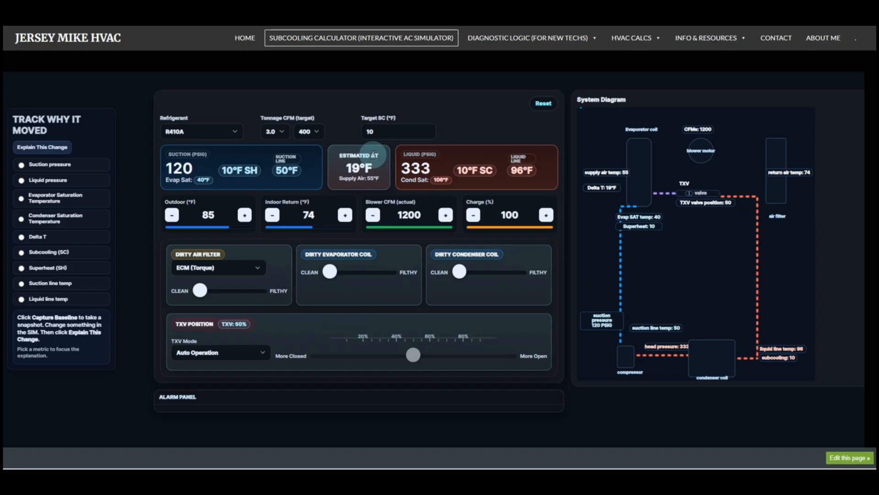
Select R454B from the refrigerant list, then look over the Tonnage and CFM-per-ton choices
left_click(201, 132)
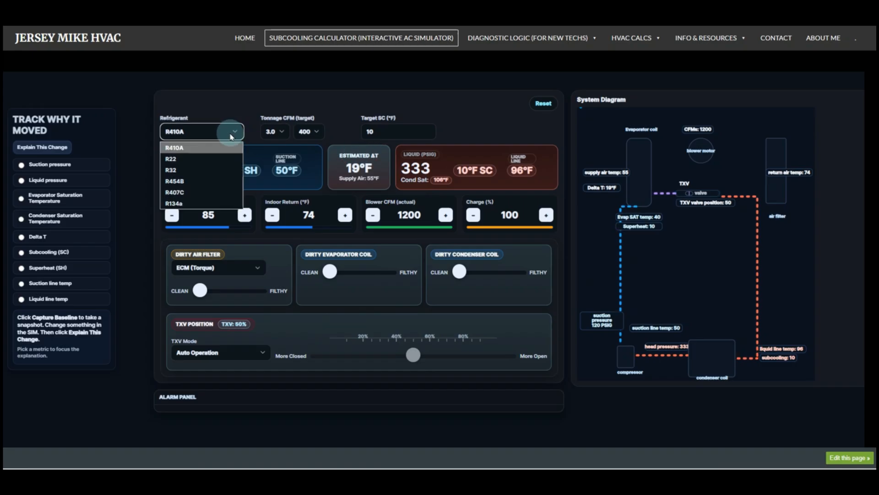
mouse_move(193, 181)
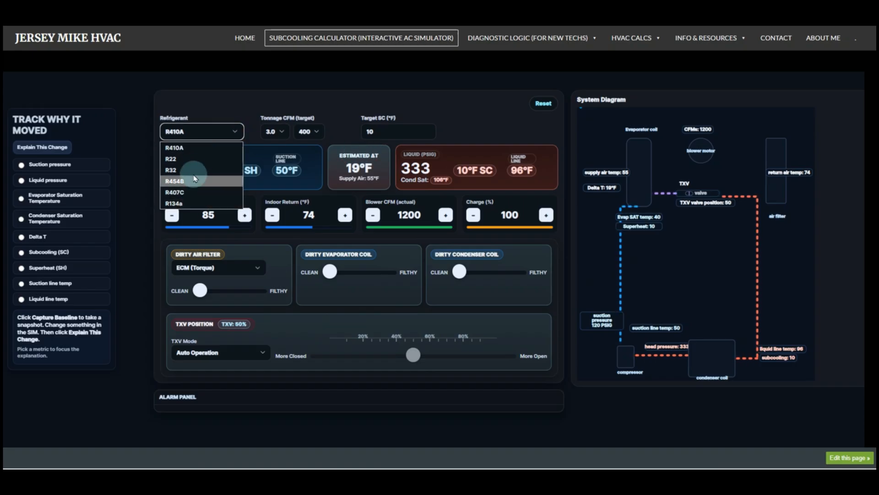
left_click(174, 181)
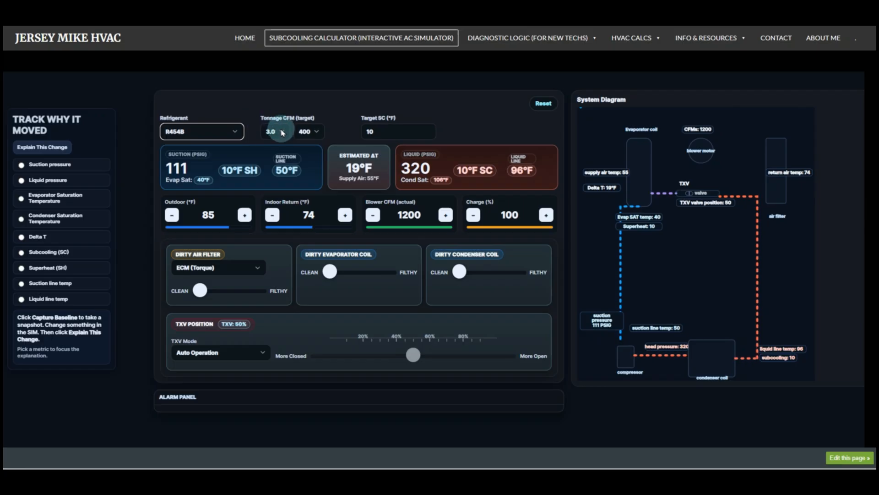
left_click(275, 132)
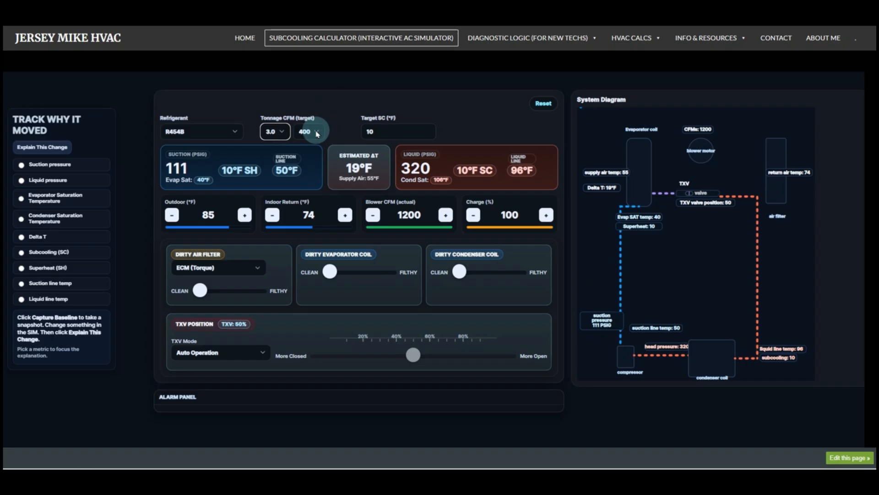
left_click(307, 131)
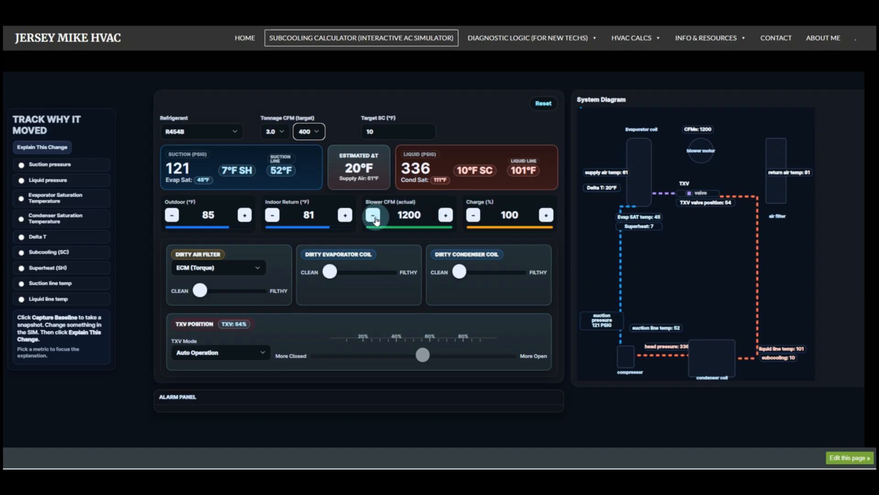
Raise blower airflow to 1300 CFM using the Blower CFM buttons
left_click(372, 215)
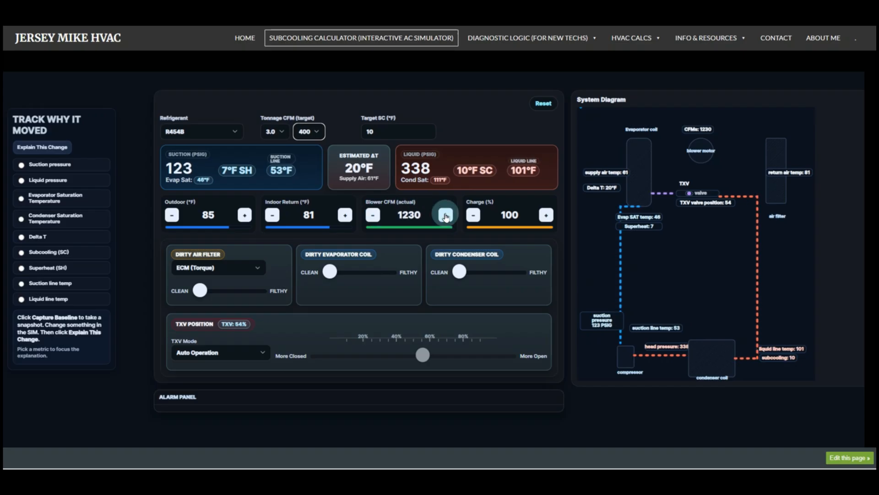
left_click(445, 215)
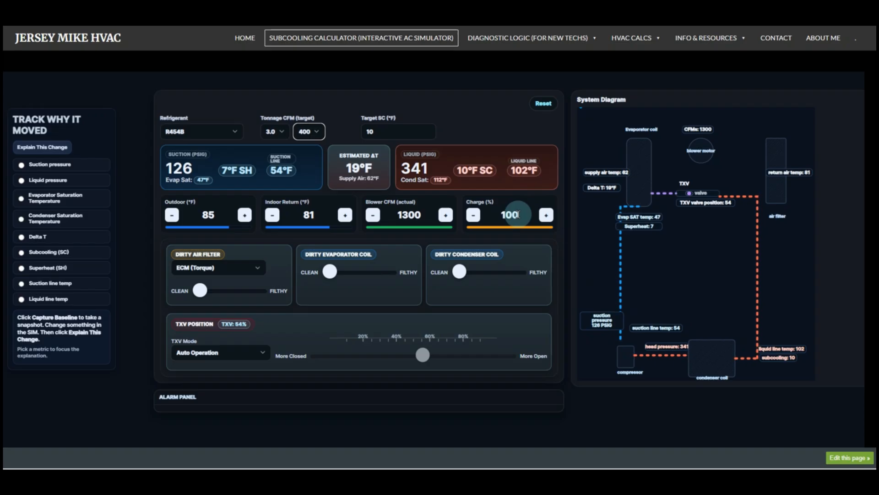
Drop the charge to 81%, overcharge to 113% to trigger alarms, then reset to 100% defaults
left_click(472, 215)
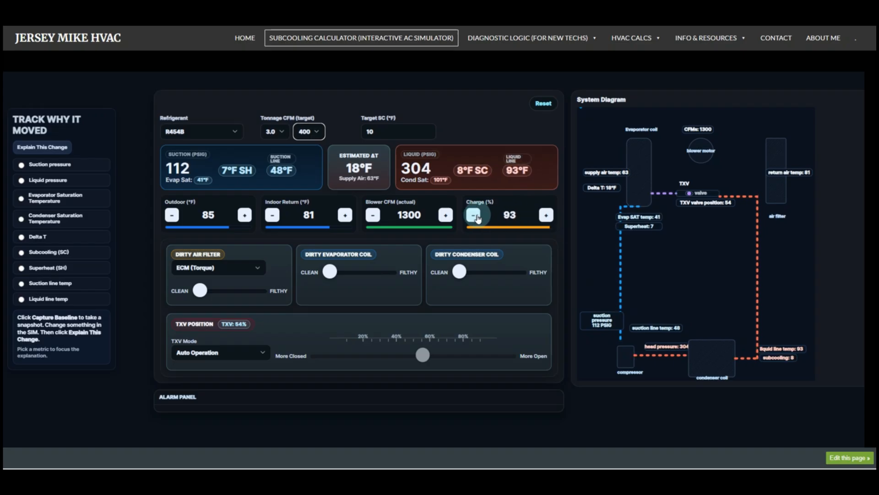
left_click(475, 215)
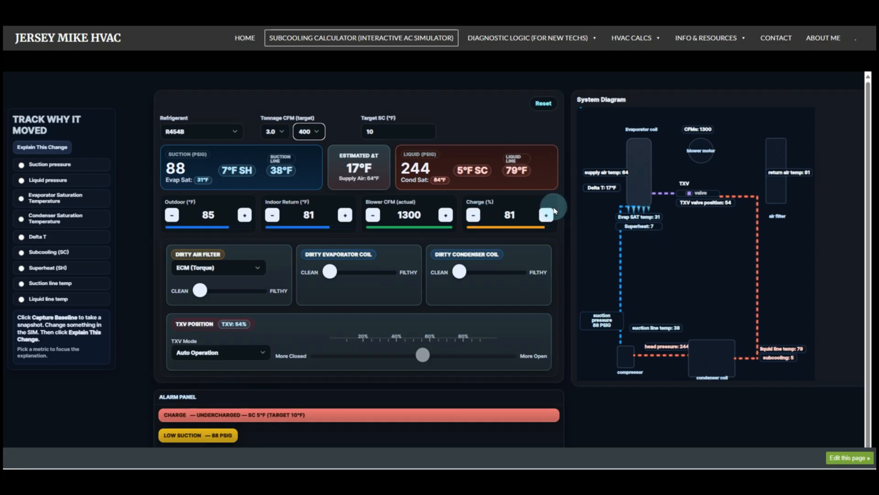
left_click(545, 215)
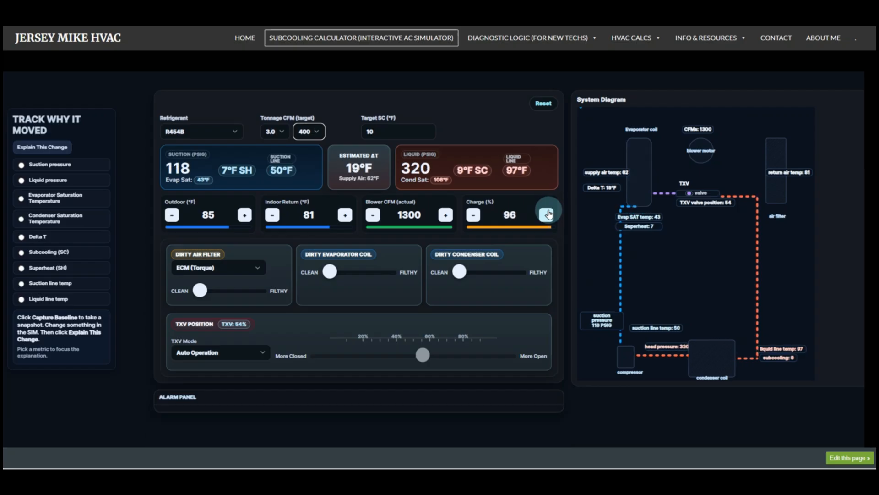
left_click(546, 214)
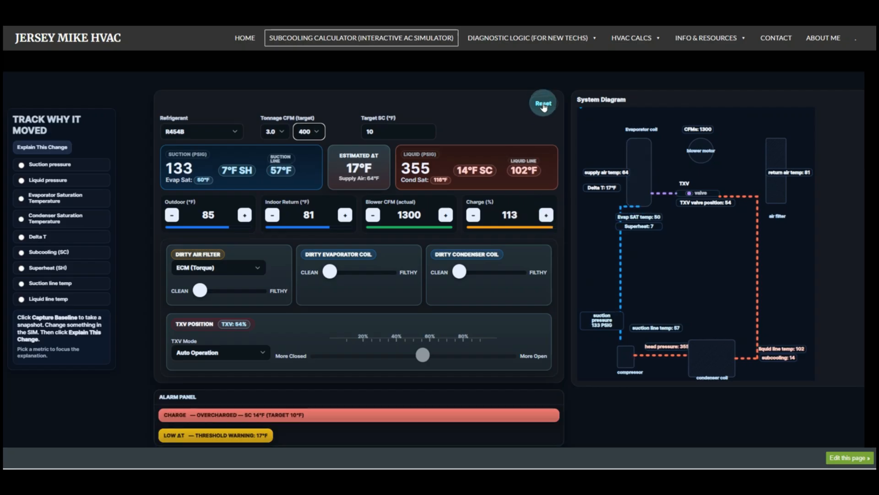
left_click(542, 103)
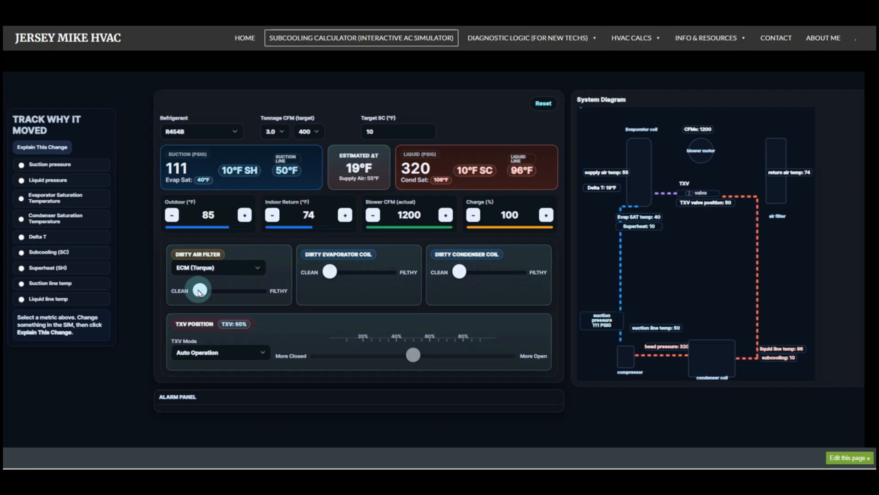
Drag the Dirty Air Filter slider fully to Filthy, dropping airflow to 1020 CFM with alarms
left_click_drag(200, 290, 233, 289)
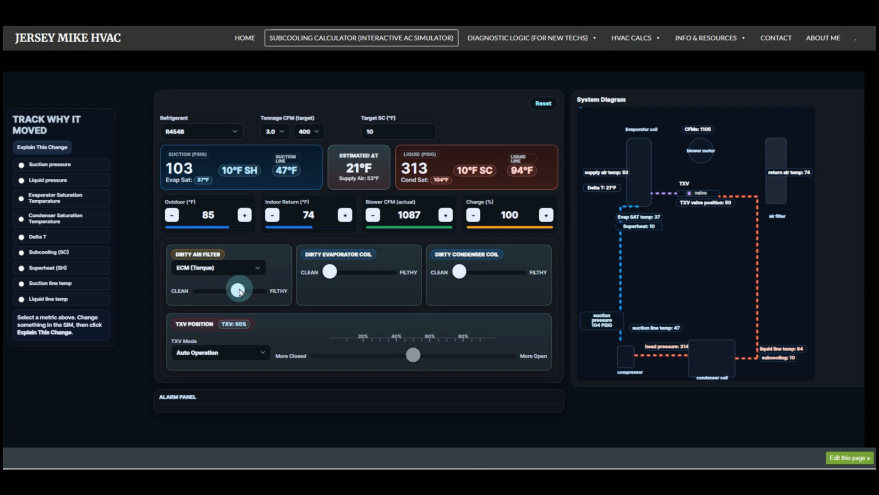
left_click_drag(239, 290, 259, 290)
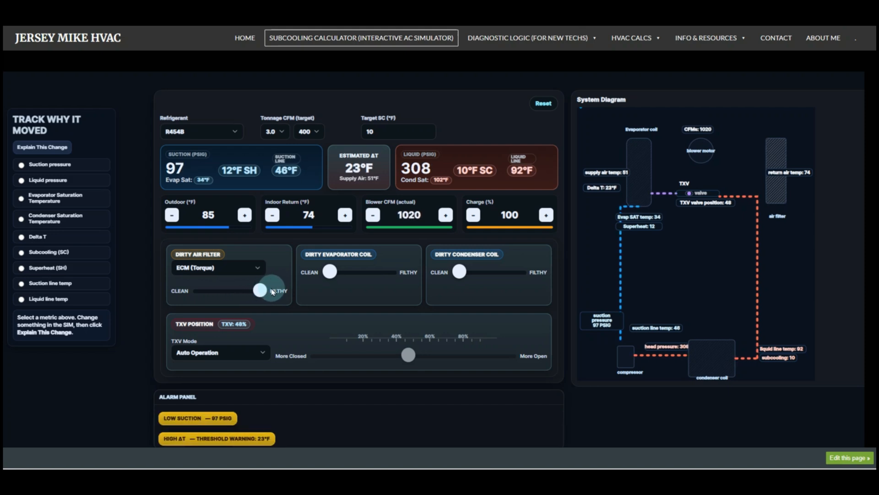
left_click_drag(257, 290, 259, 290)
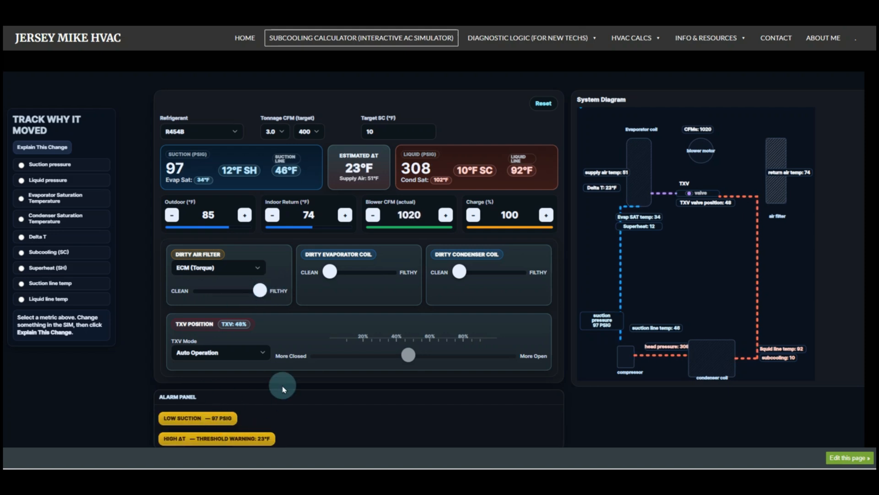
left_click_drag(259, 290, 257, 290)
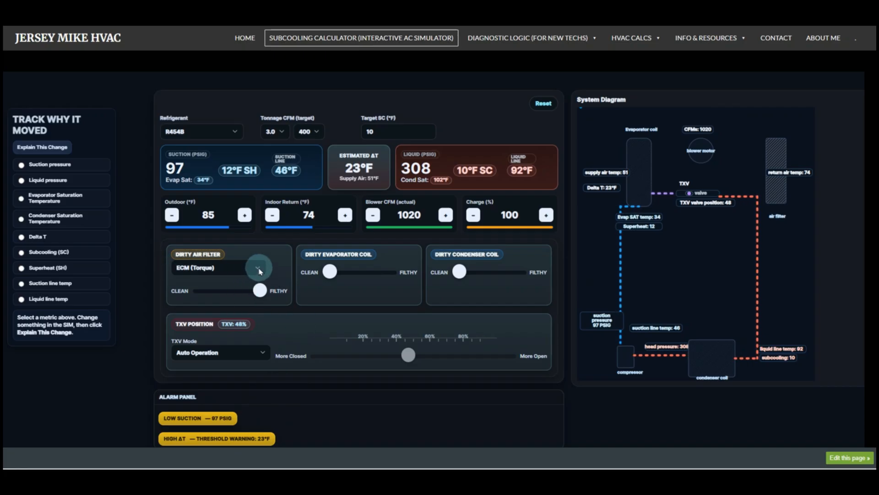
Choose another blower type and vary the air filter dirtiness to compare its airflow response
left_click(218, 268)
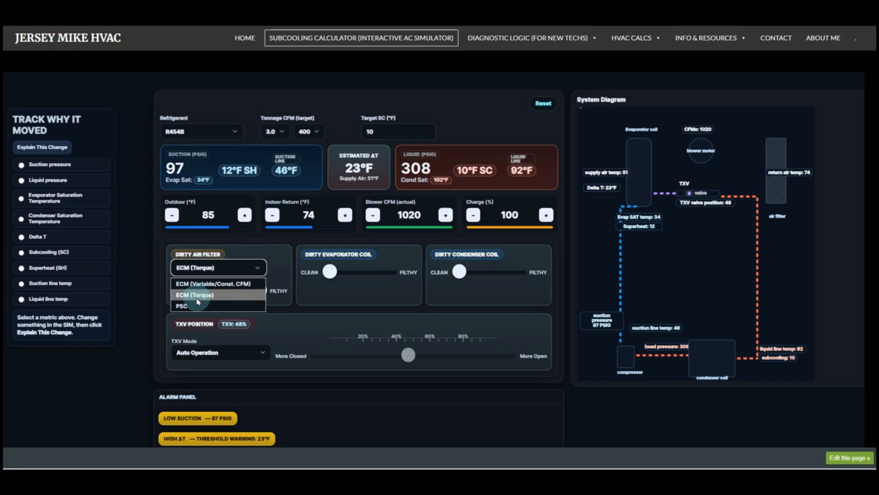
mouse_move(194, 307)
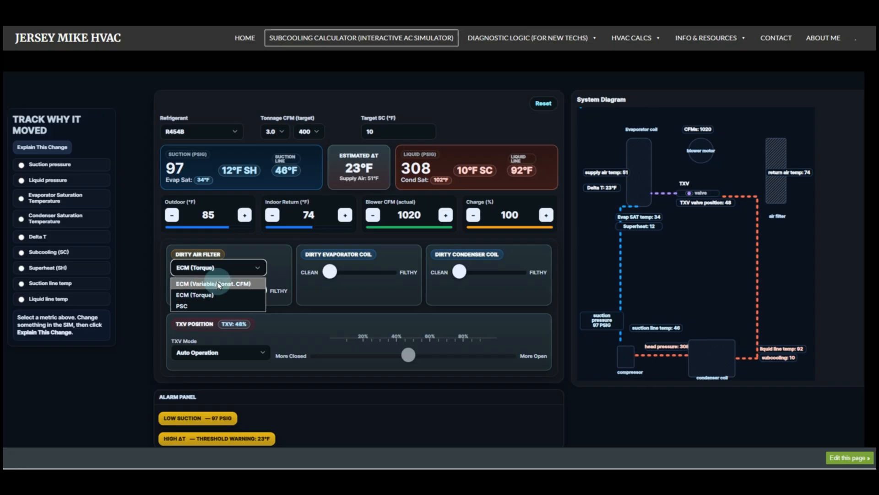
left_click(213, 283)
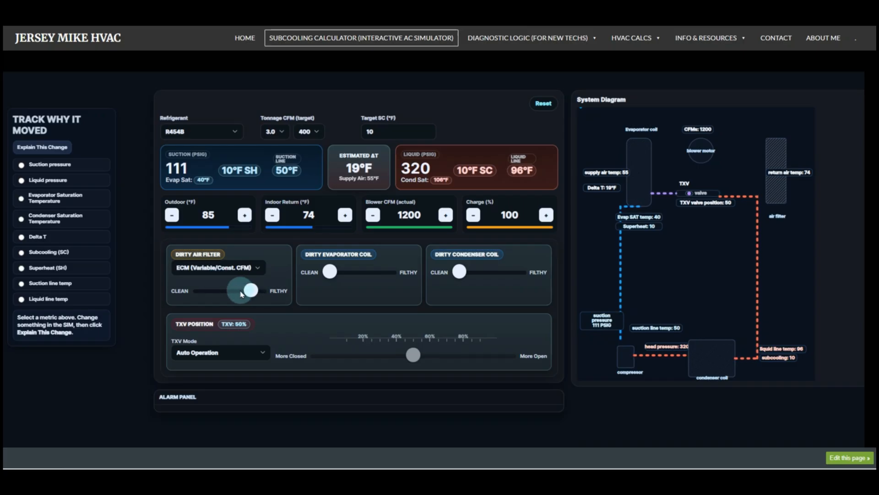
left_click_drag(249, 290, 202, 291)
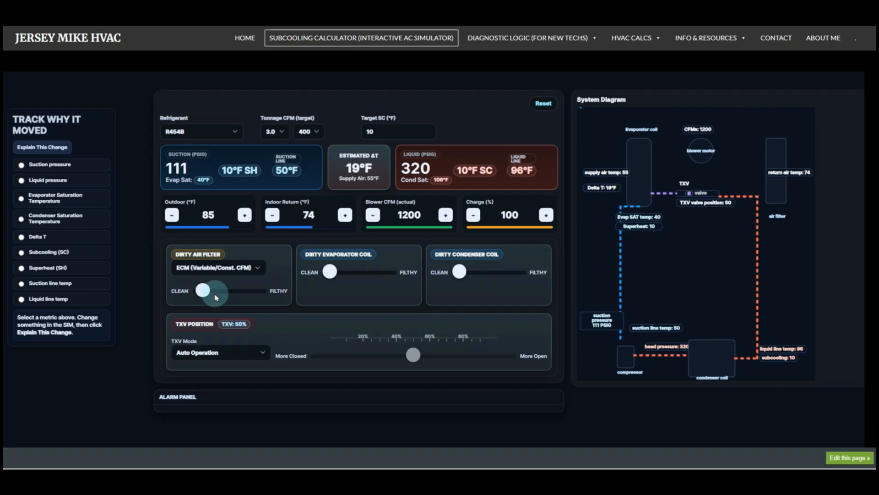
left_click_drag(203, 291, 223, 292)
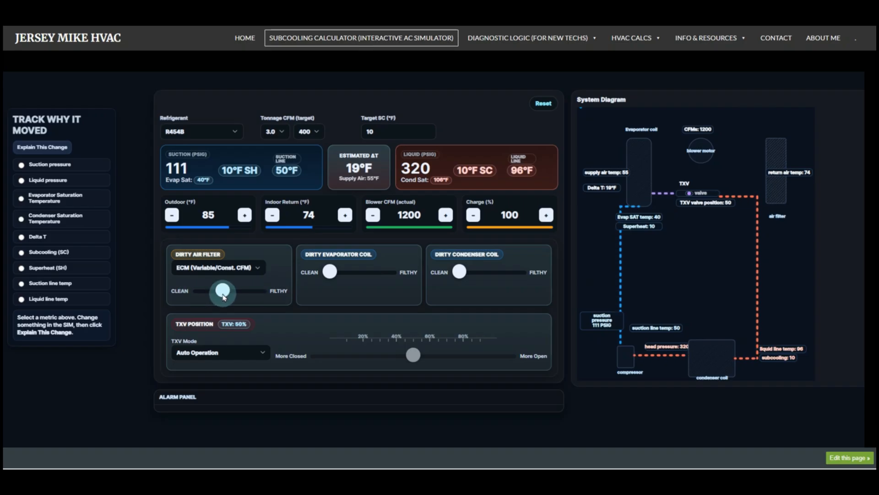
Switch to the ECM (Torque) blower and push the air filter close to Filthy
left_click(218, 267)
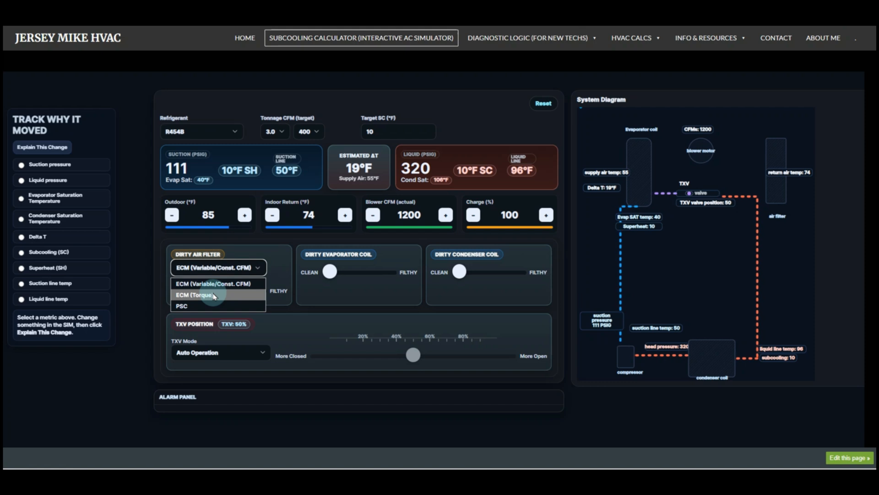
left_click(195, 295)
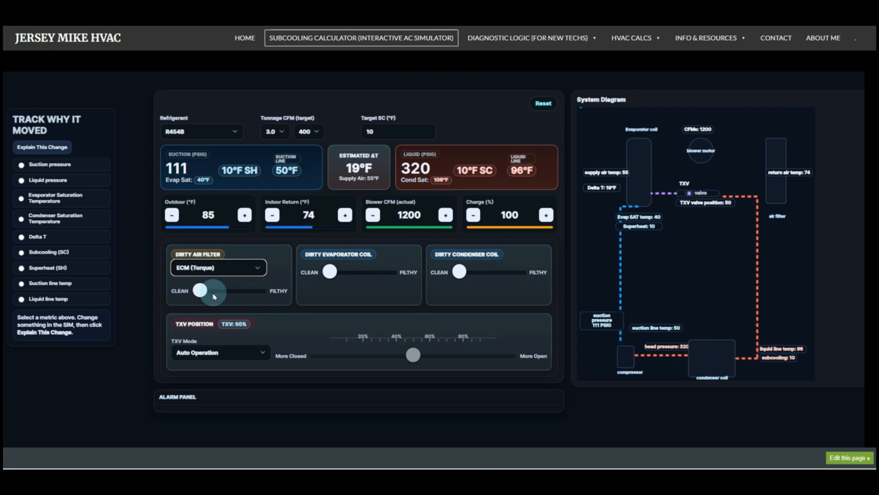
left_click_drag(199, 293, 223, 293)
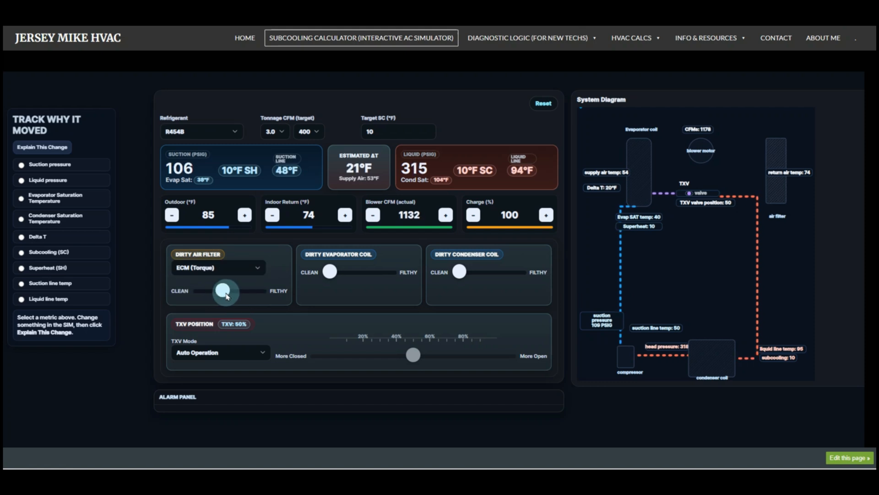
left_click_drag(222, 293, 258, 293)
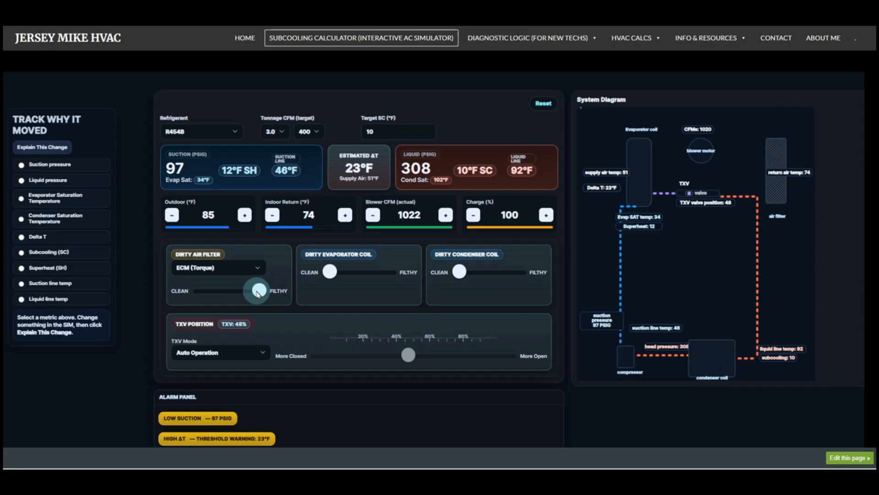
Switch to the PSC blower, dirty the filter, then return it to Clean at 111/320 PSIG
left_click(218, 267)
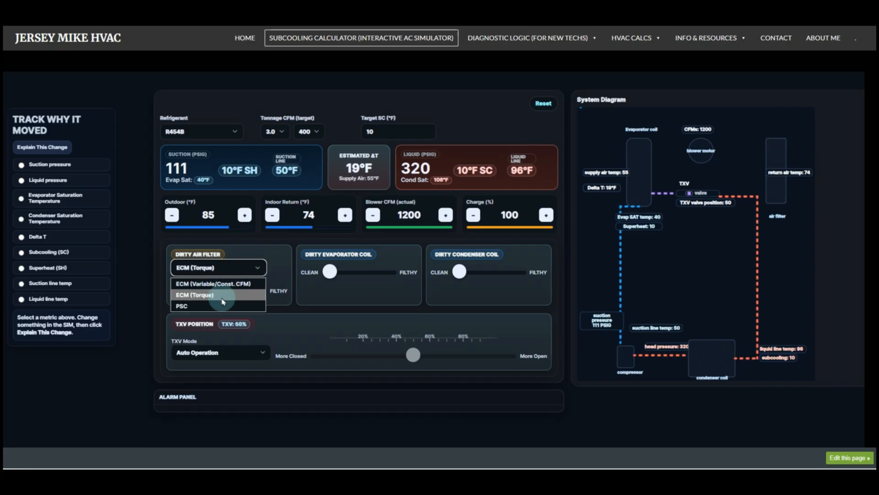
left_click(181, 306)
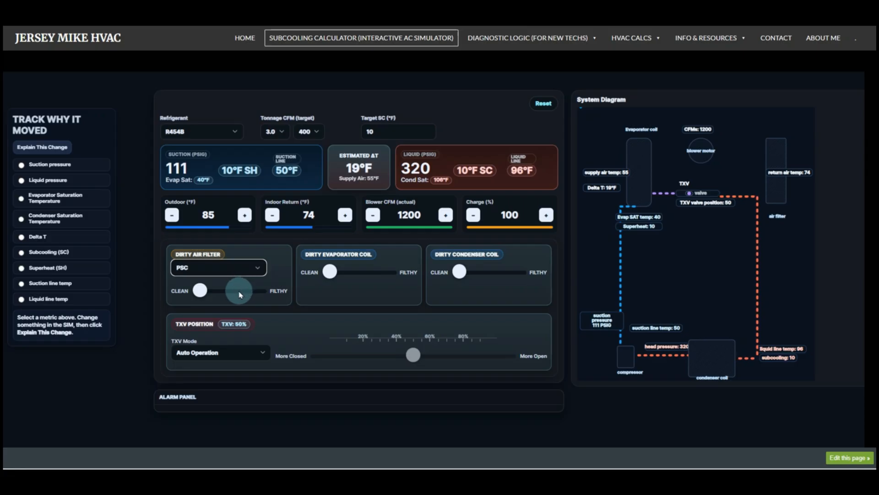
left_click_drag(238, 290, 202, 291)
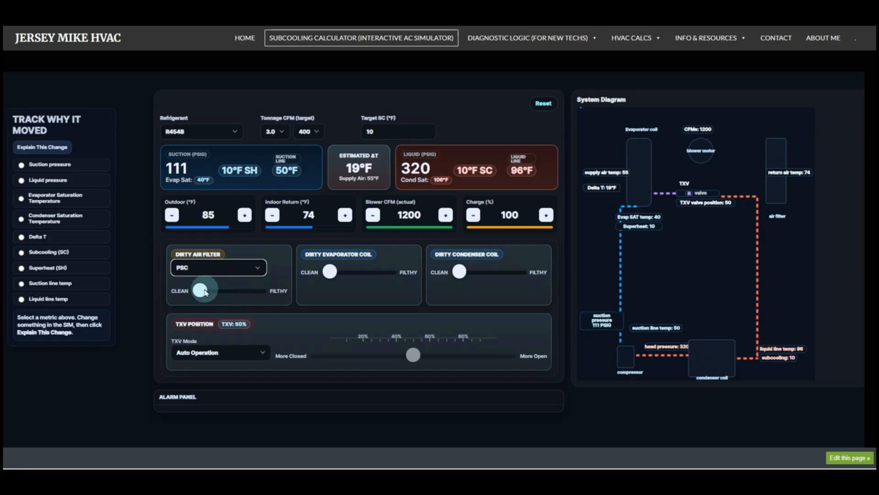
left_click_drag(199, 290, 242, 290)
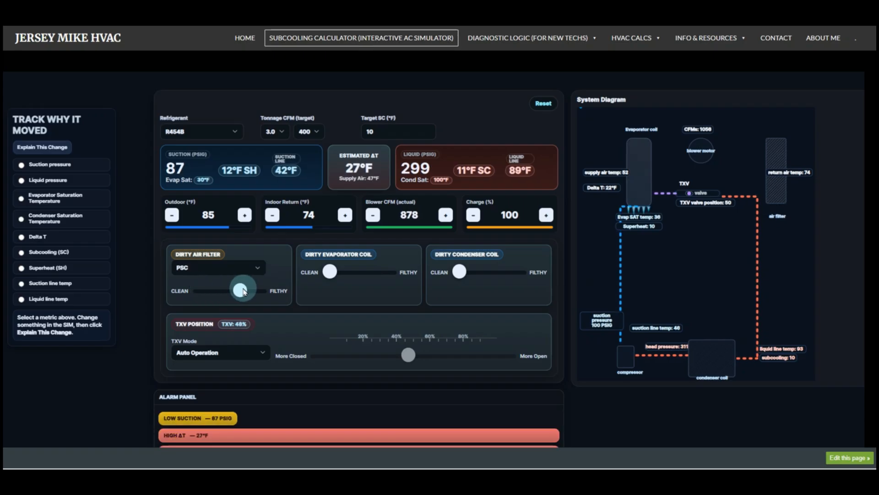
left_click_drag(241, 290, 260, 290)
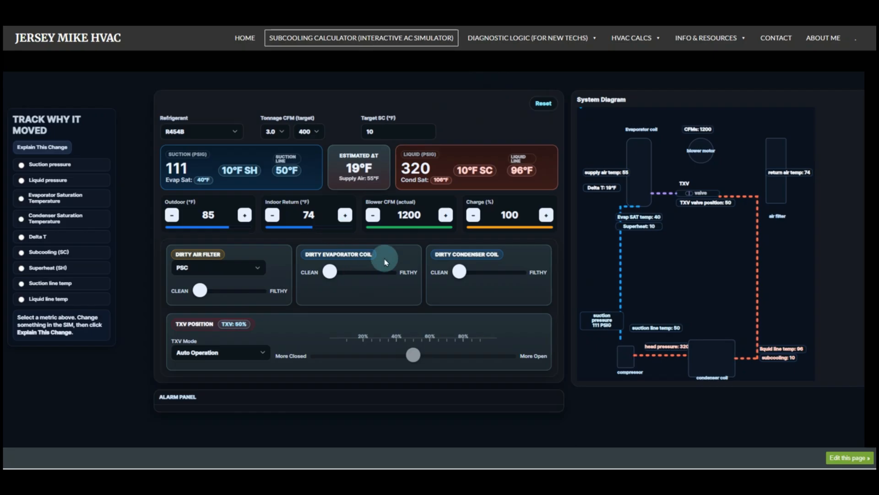
left_click_drag(384, 272, 342, 272)
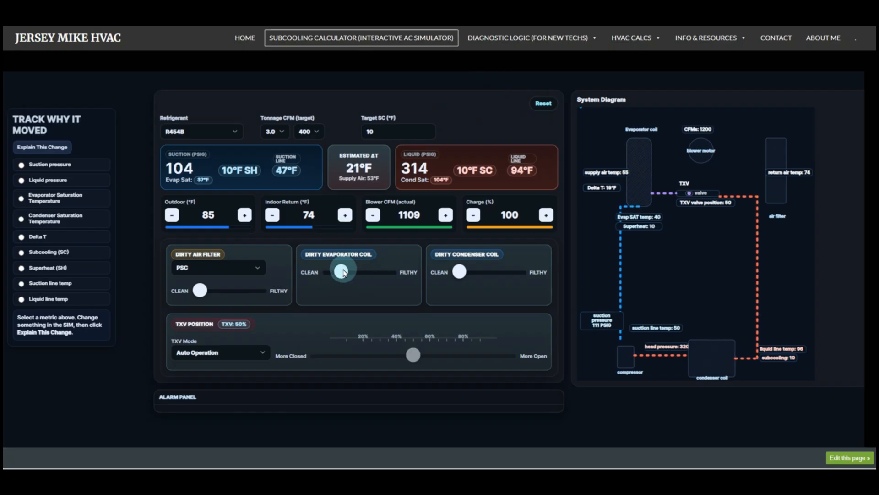
left_click_drag(343, 271, 382, 272)
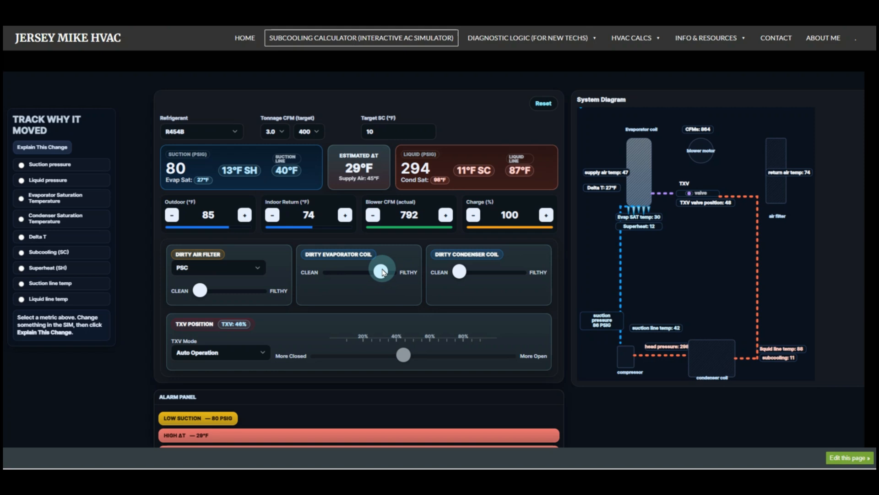
left_click_drag(382, 271, 390, 270)
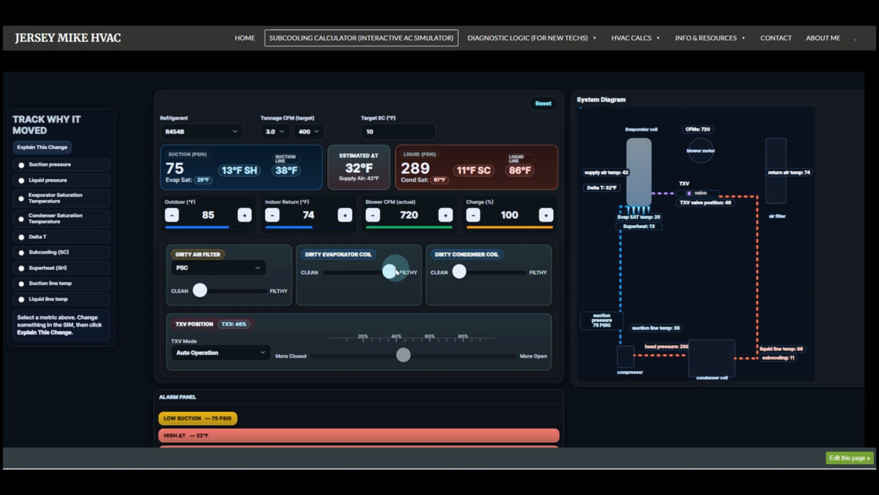
left_click_drag(390, 272, 385, 272)
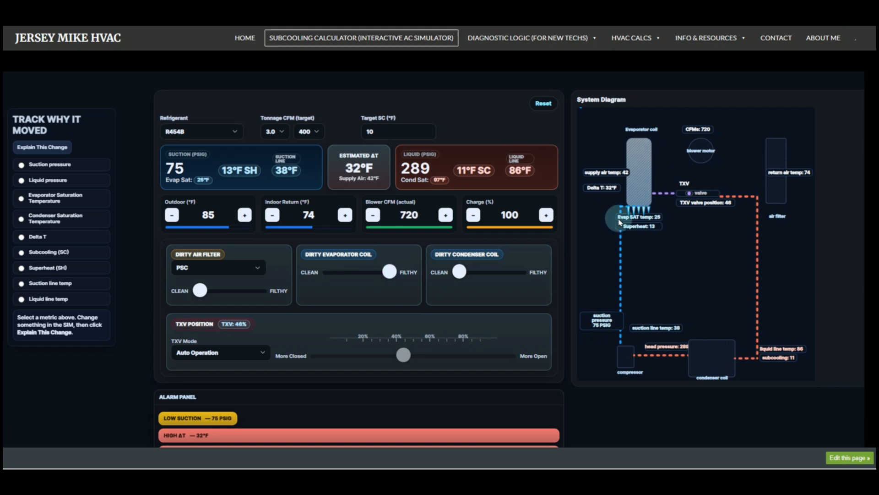
left_click_drag(459, 270, 487, 271)
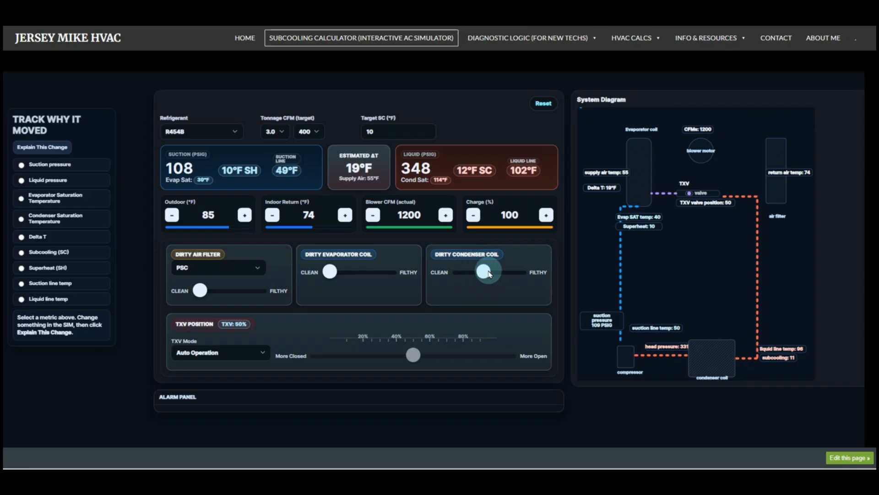
left_click_drag(488, 272, 519, 272)
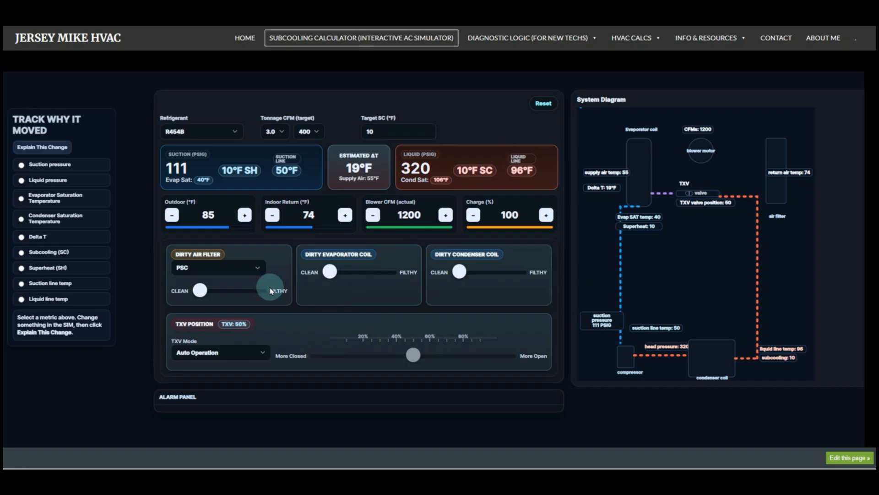
left_click(220, 352)
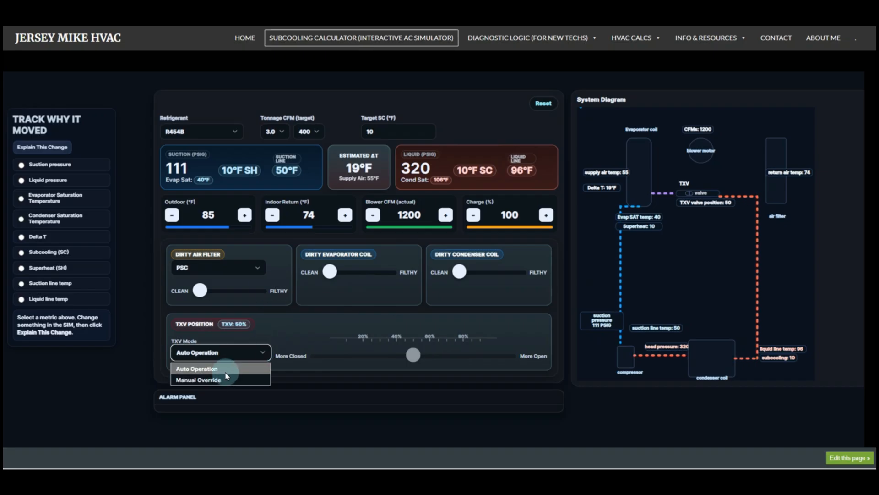
left_click(198, 380)
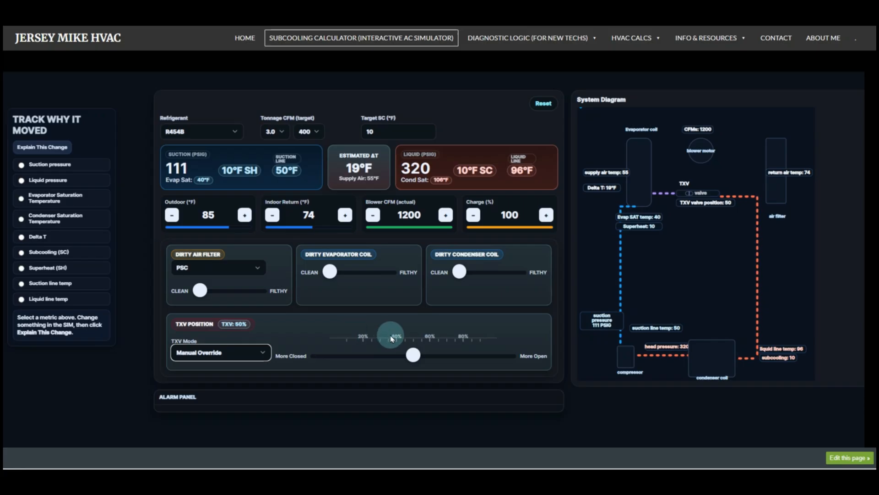
left_click_drag(390, 338, 412, 355)
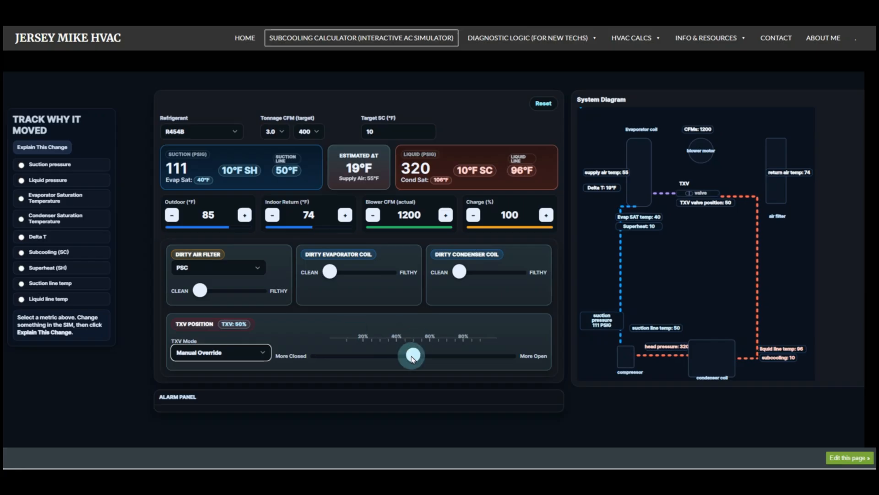
left_click_drag(412, 355, 496, 355)
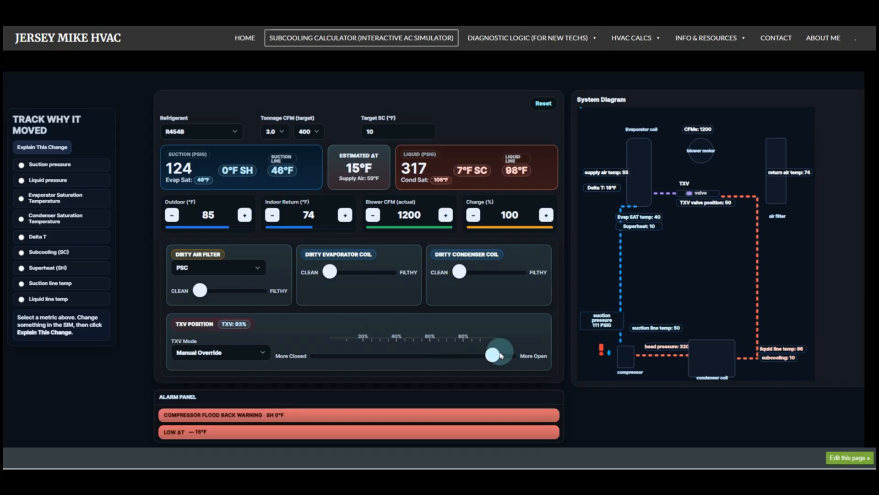
left_click_drag(498, 355, 334, 354)
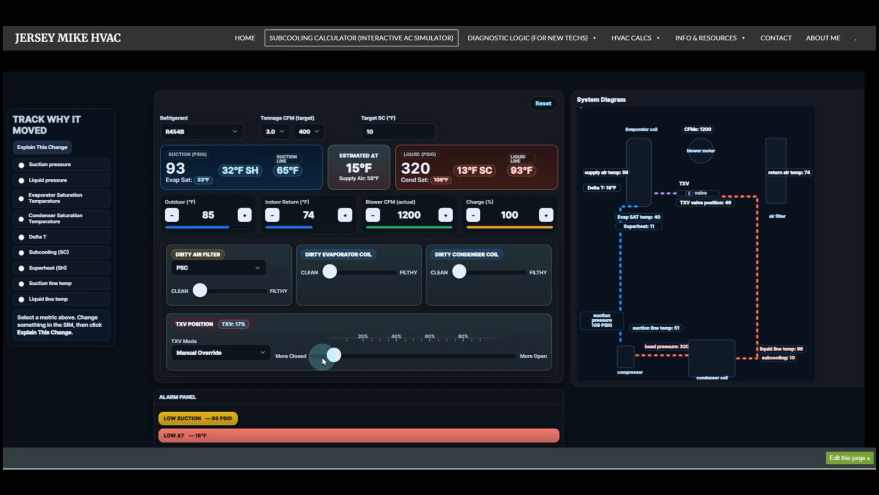
left_click_drag(334, 354, 317, 355)
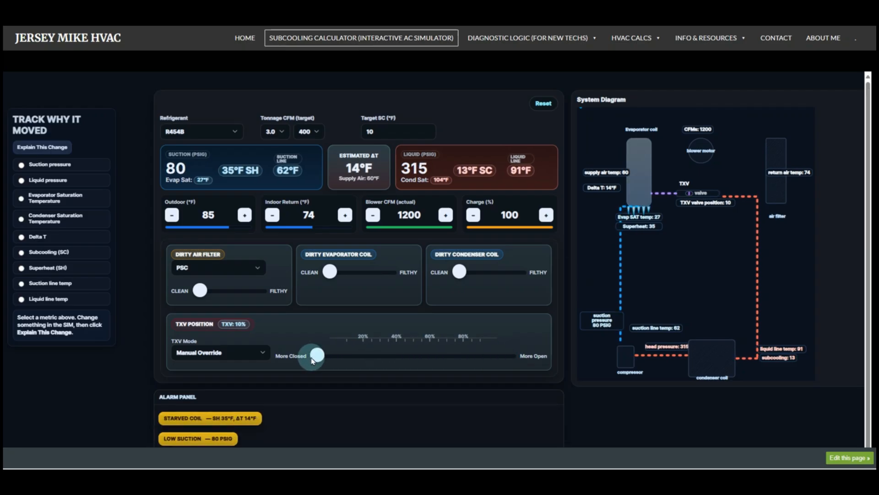
left_click_drag(316, 355, 501, 355)
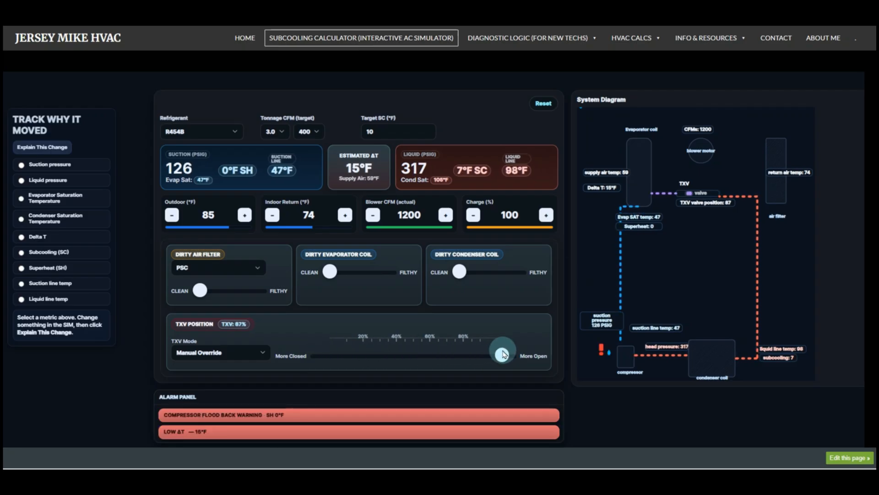
left_click_drag(502, 354, 266, 353)
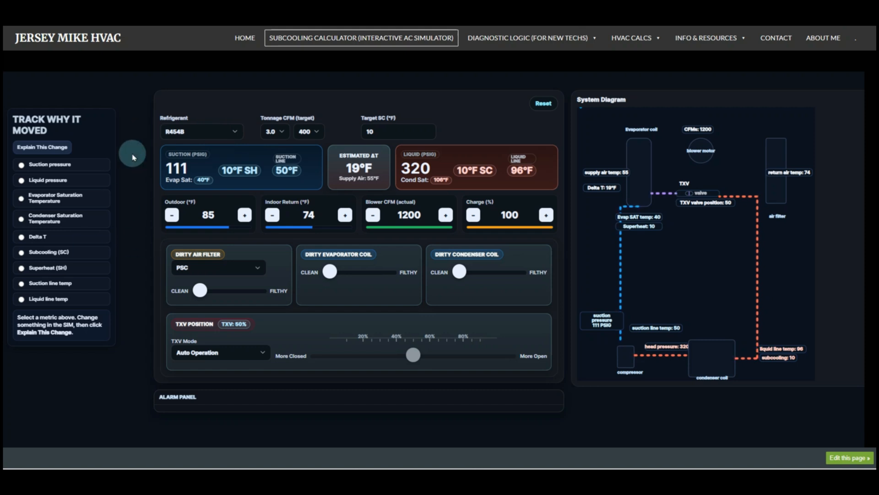
mouse_move(64, 118)
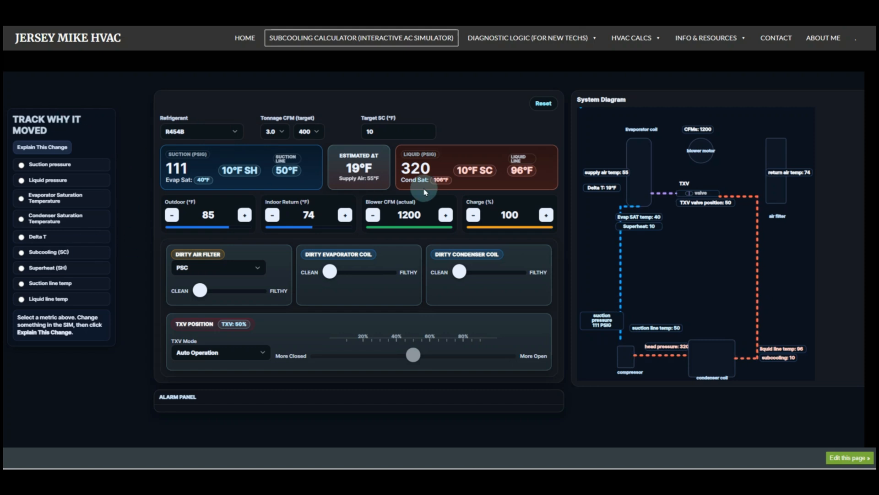
mouse_move(212, 165)
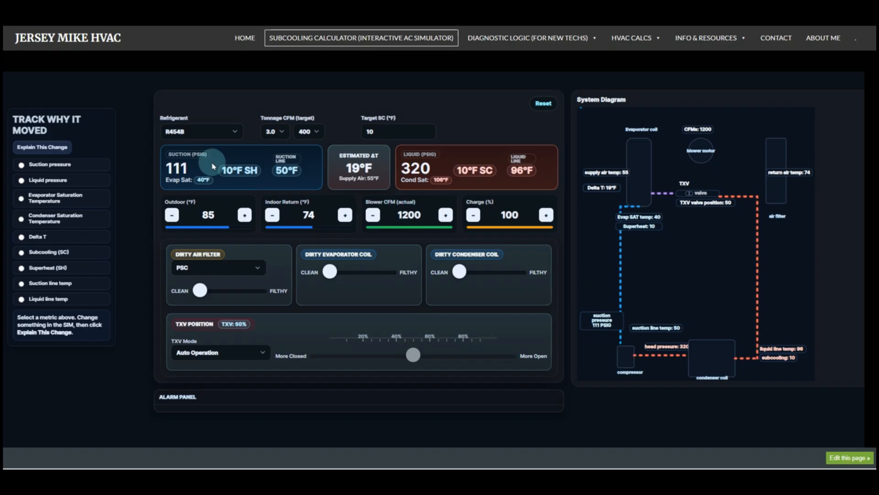
mouse_move(191, 156)
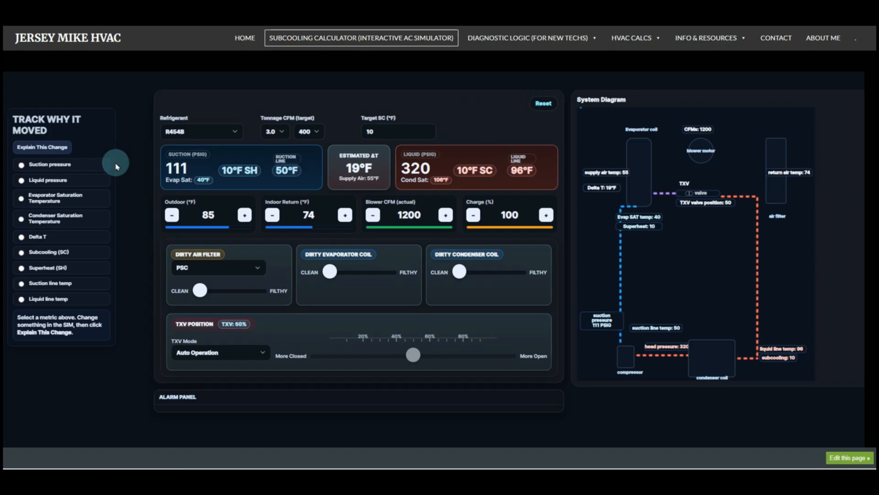
Select Suction pressure as the tracked metric, capturing a 111 PSIG baseline
left_click(22, 165)
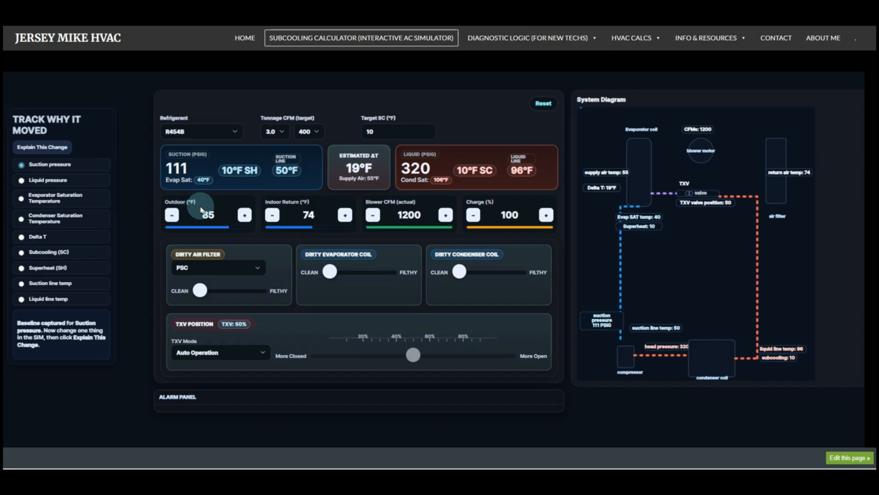
Make the air filter moderately dirty and get the explanation for suction falling to 86 PSIG
left_click_drag(200, 290, 203, 290)
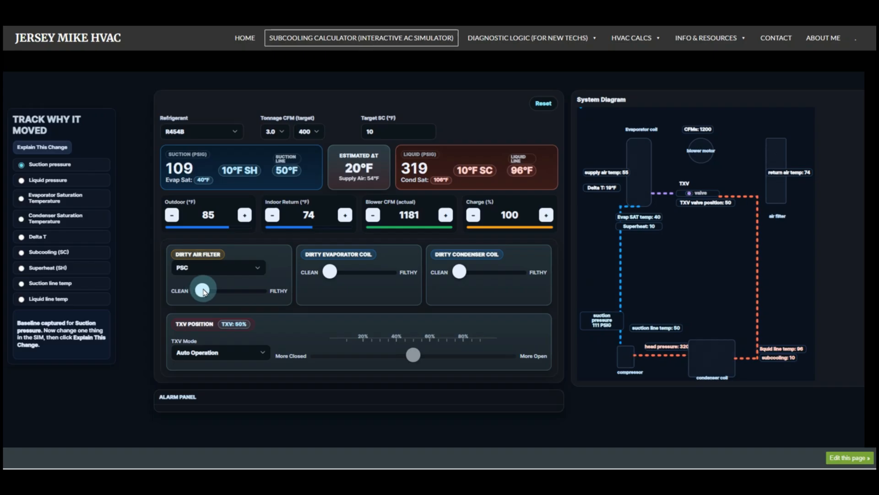
left_click_drag(202, 290, 241, 289)
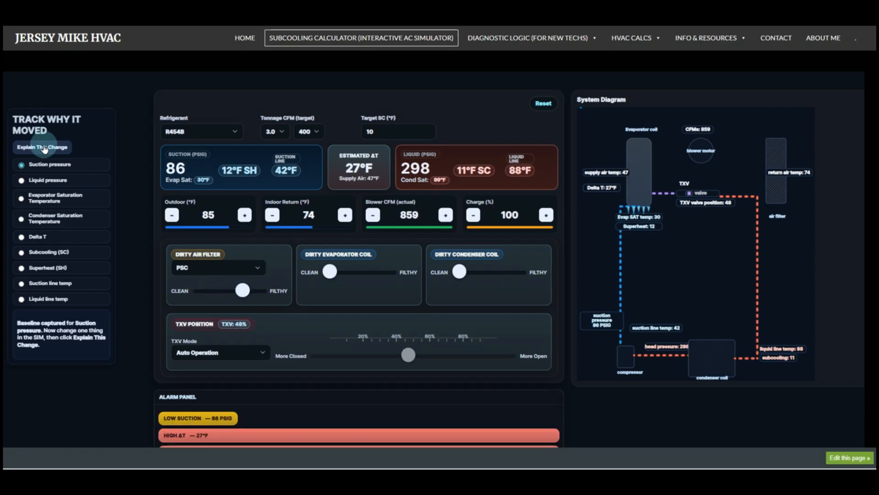
left_click(41, 147)
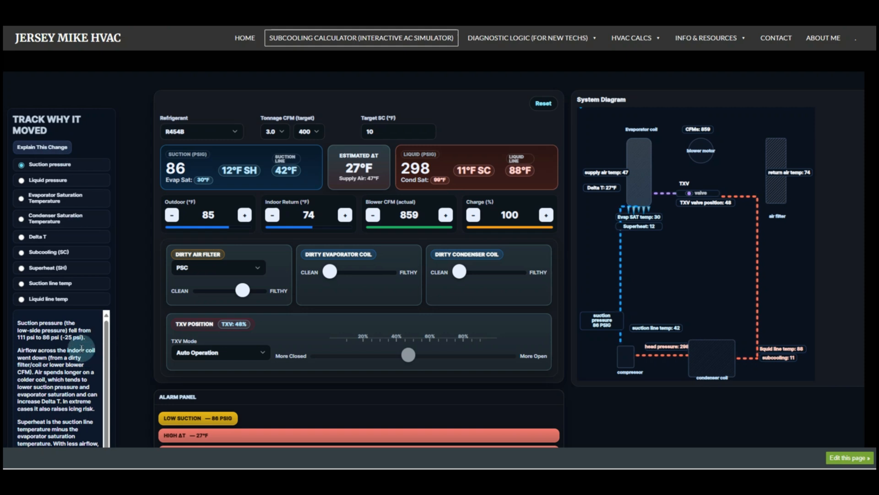
left_click(37, 237)
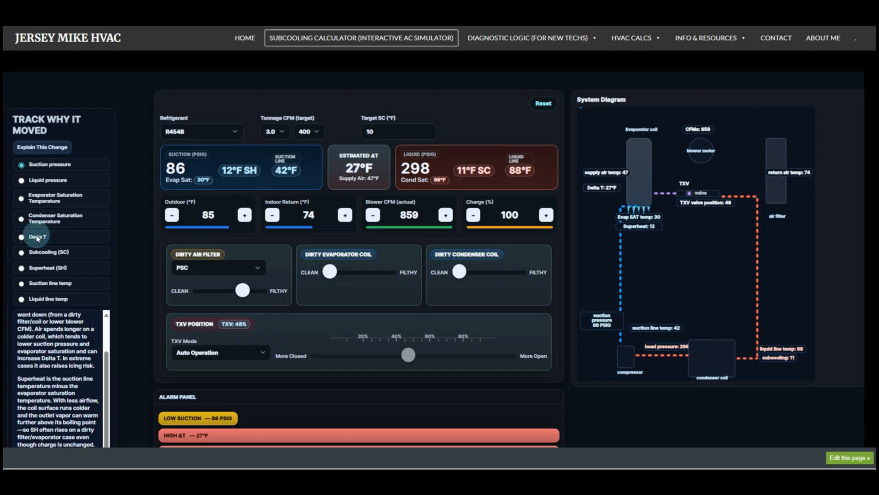